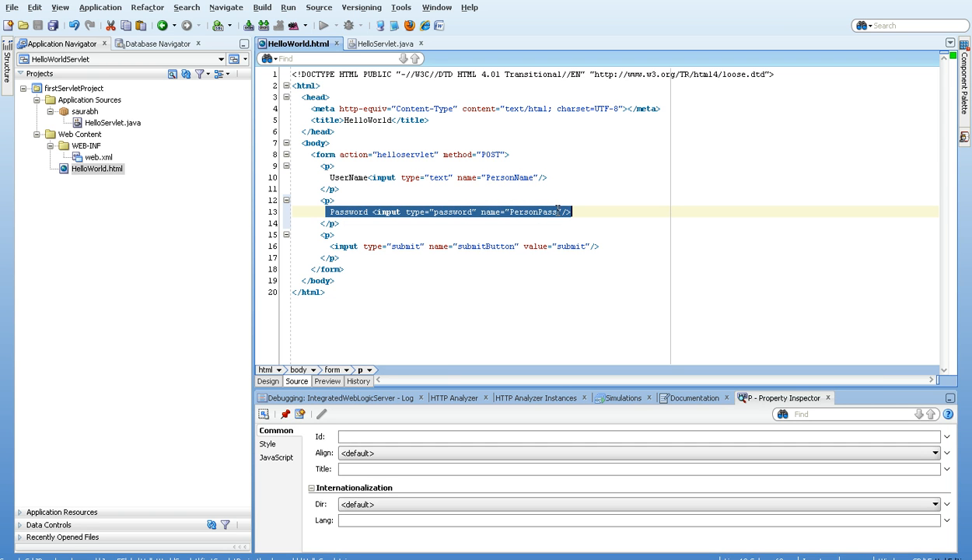
{"action": "mouse_move", "coordinate": [367, 171]}
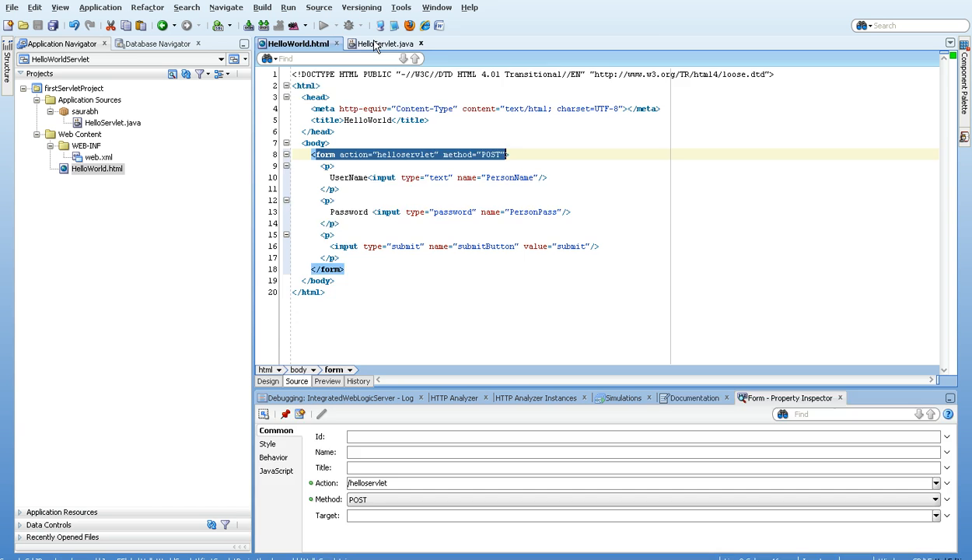
Bring the HelloServlet.java doPost login handling with checkPassword into view
{"action": "left_click", "coordinate": [383, 44]}
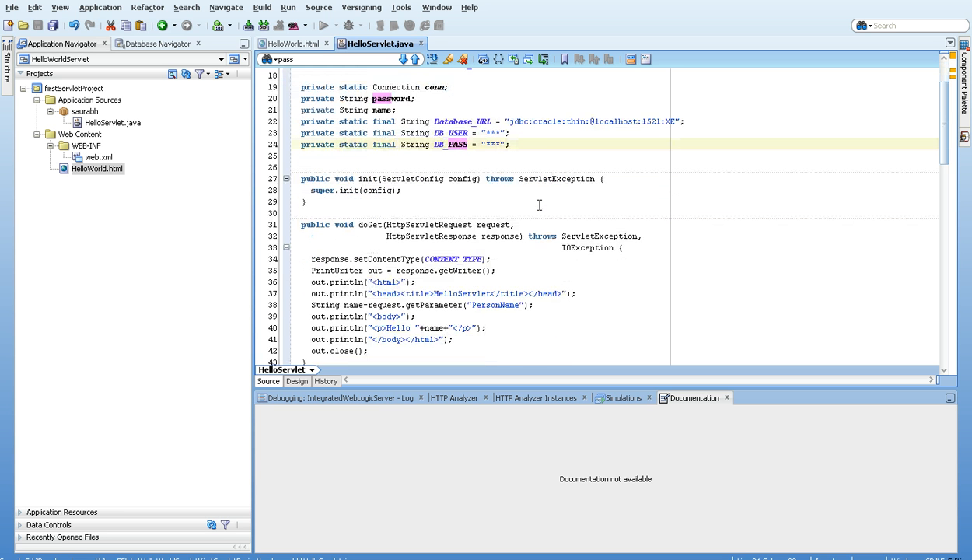
{"action": "scroll", "scroll_direction": "down", "scroll_amount": 3}
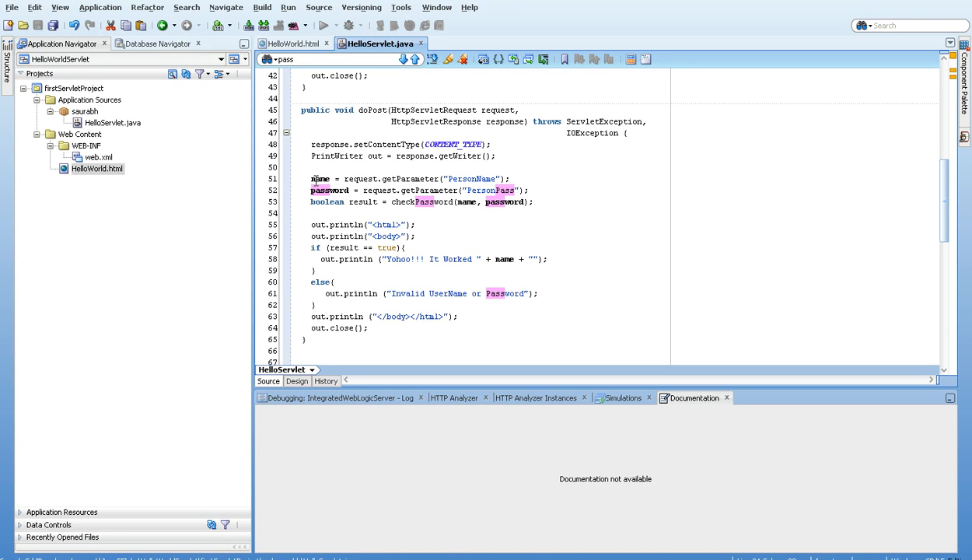
{"action": "left_click_drag", "start_coordinate": [311, 178], "coordinate": [529, 190]}
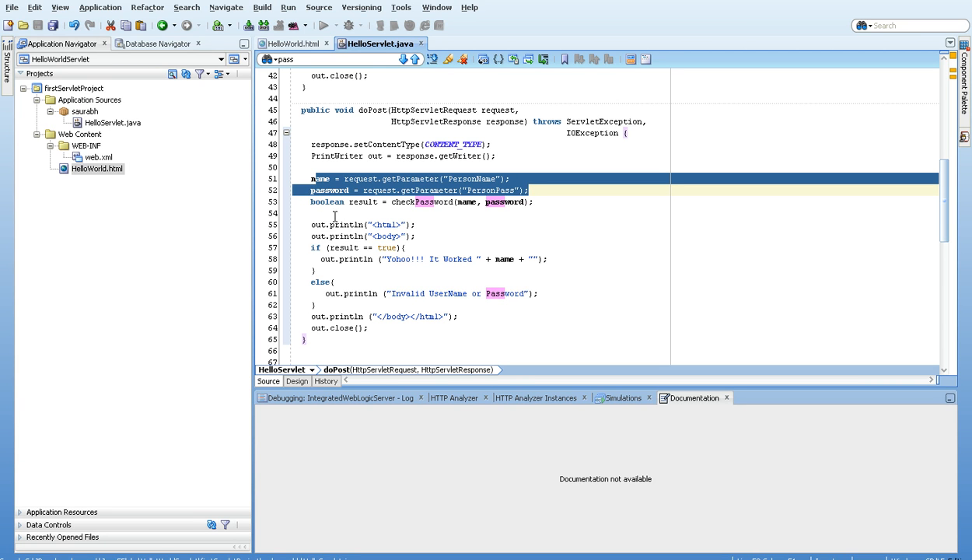
{"action": "double_click", "coordinate": [420, 203]}
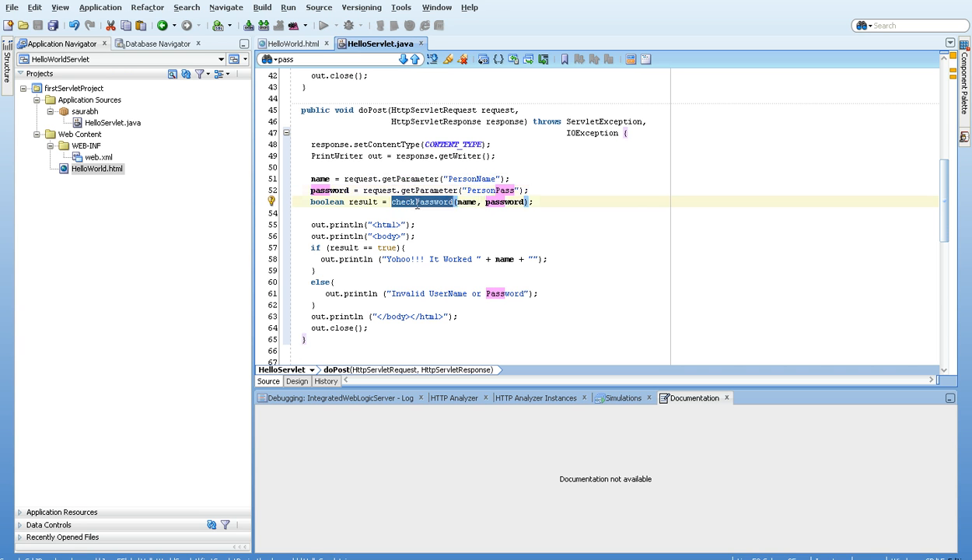
{"action": "scroll", "scroll_direction": "down", "scroll_amount": 3}
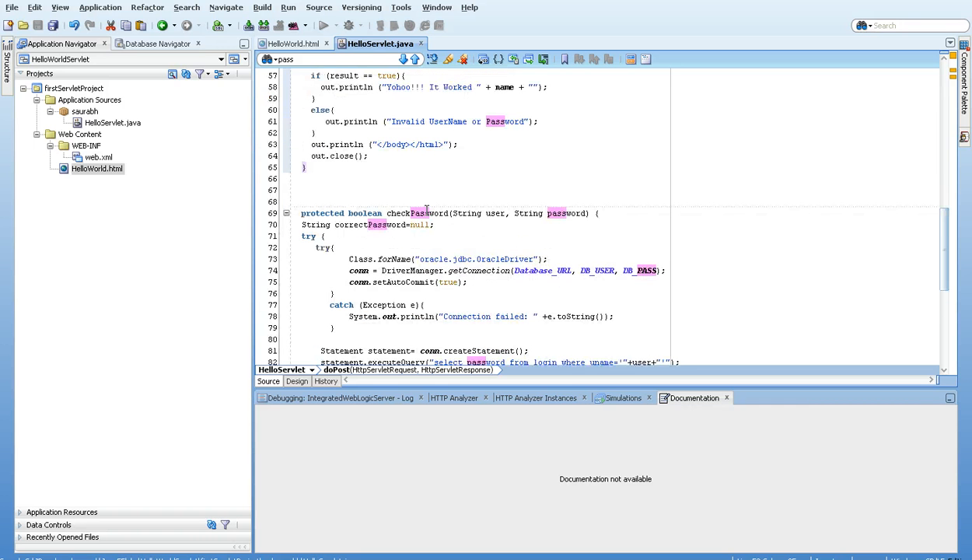
{"action": "scroll", "scroll_direction": "down", "scroll_amount": 3}
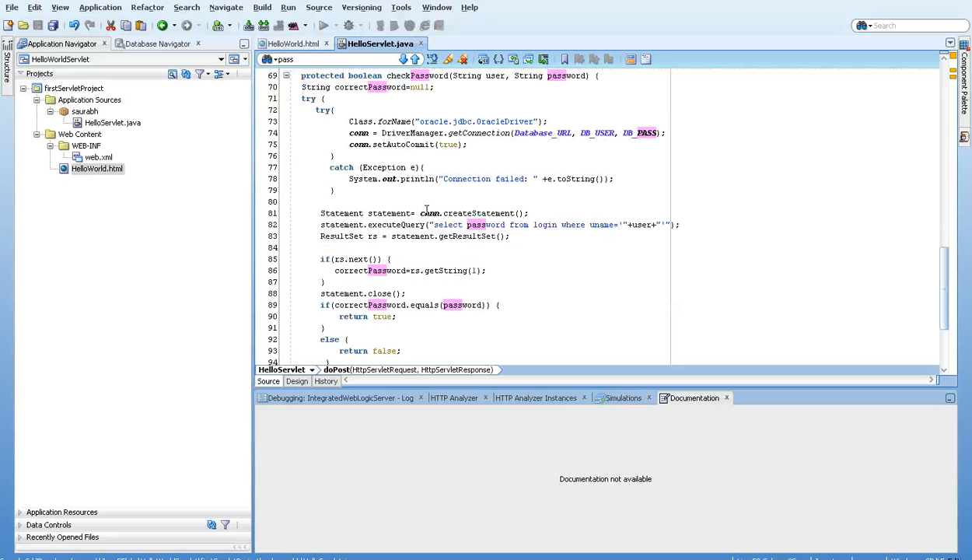
{"action": "mouse_move", "coordinate": [416, 209]}
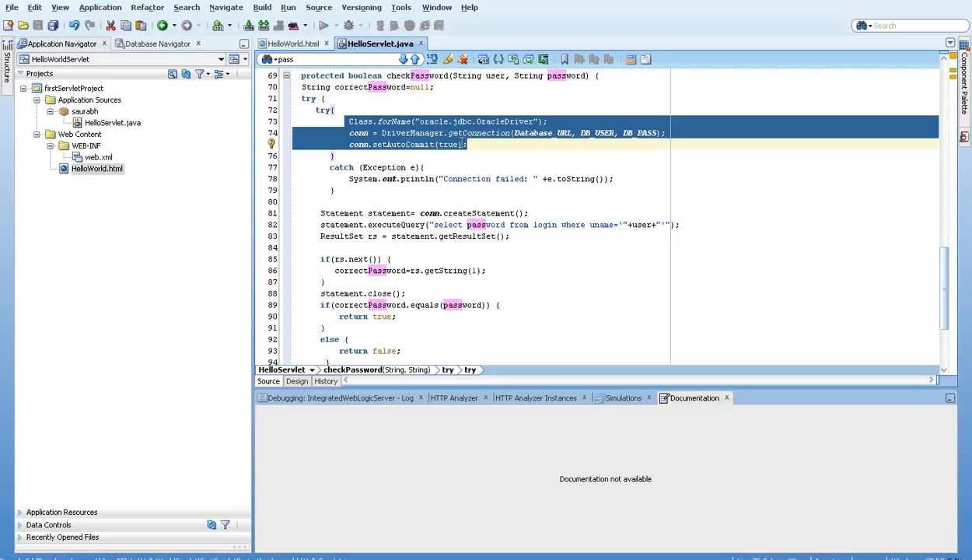
{"action": "scroll", "scroll_direction": "down", "scroll_amount": 3}
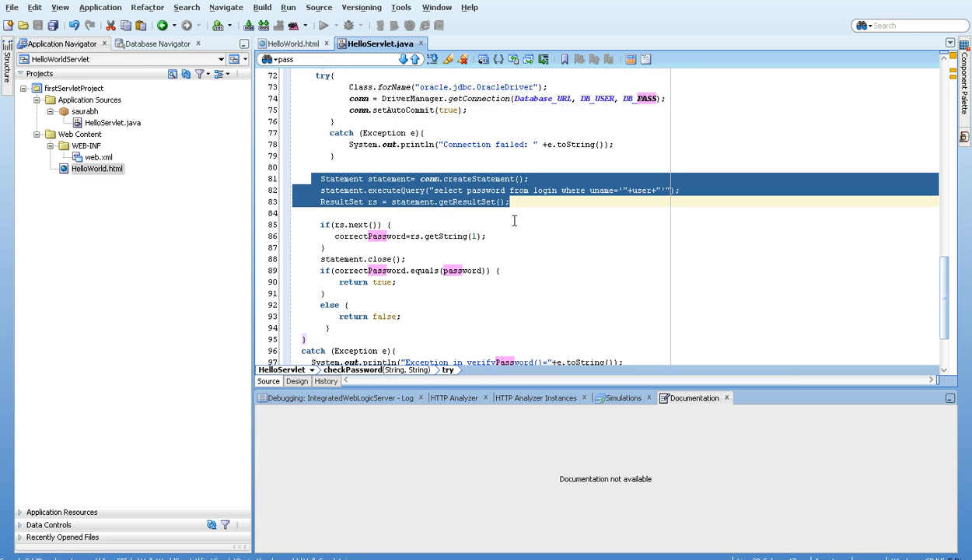
{"action": "scroll", "scroll_direction": "down", "scroll_amount": 3}
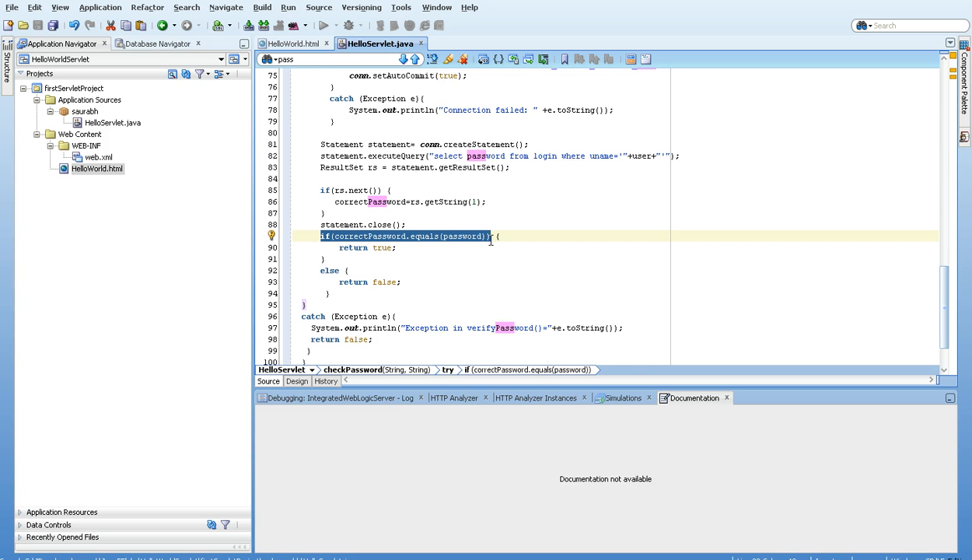
{"action": "scroll", "scroll_direction": "down", "scroll_amount": 3}
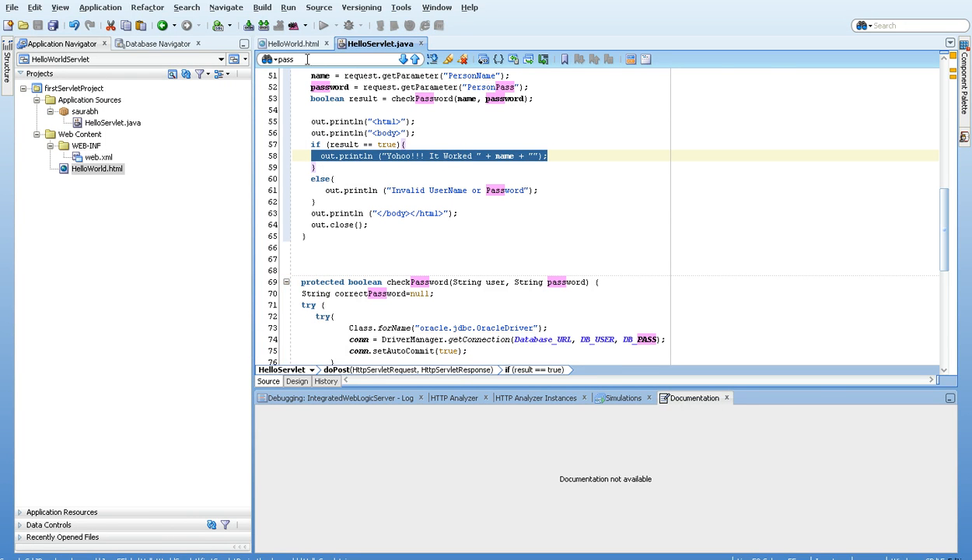
Run HelloWorld.html from the working set so the login form opens in the browser
{"action": "left_click", "coordinate": [294, 43]}
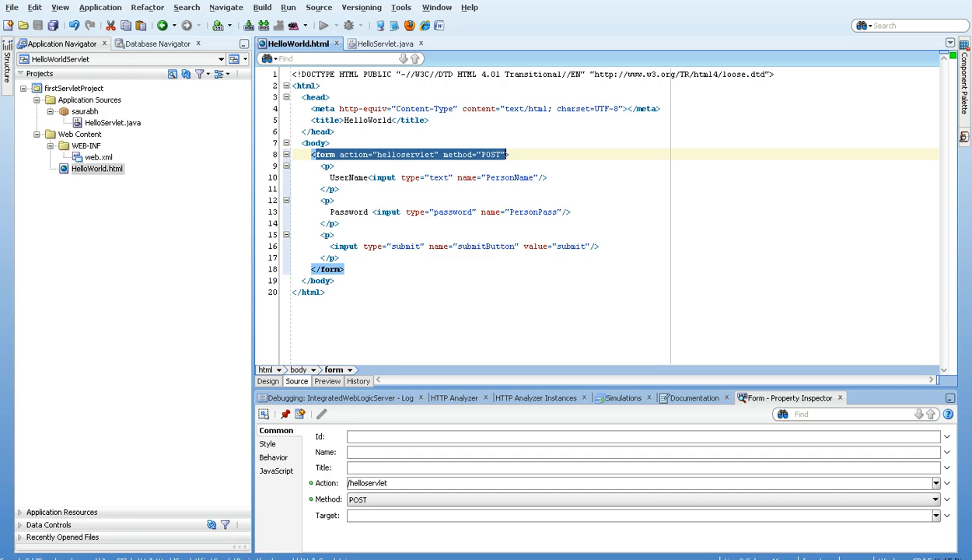
{"action": "mouse_move", "coordinate": [452, 197]}
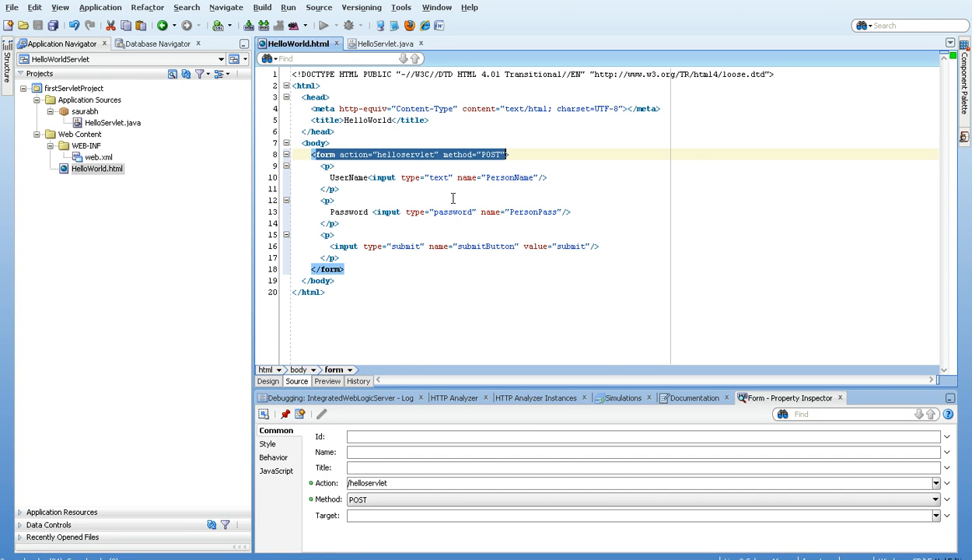
{"action": "right_click", "coordinate": [383, 177]}
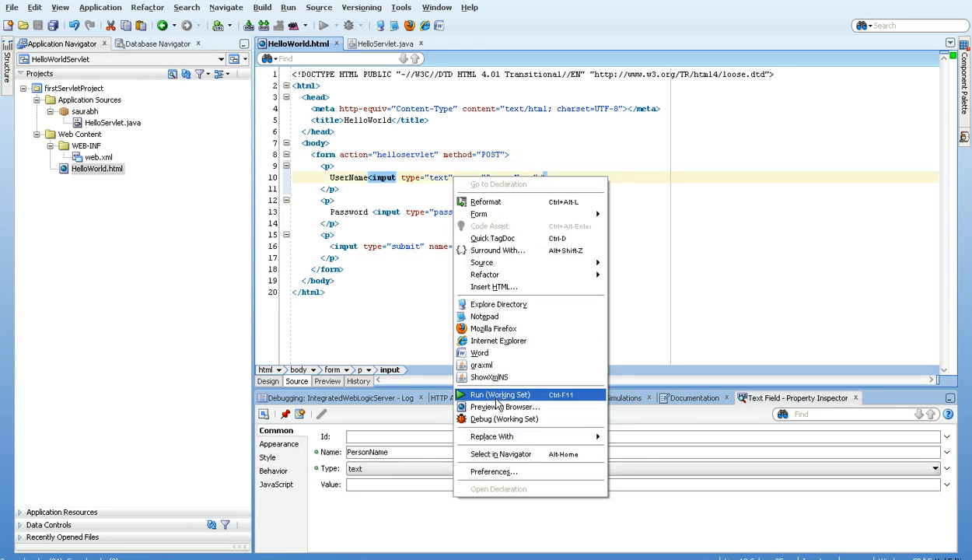
{"action": "left_click", "coordinate": [501, 395]}
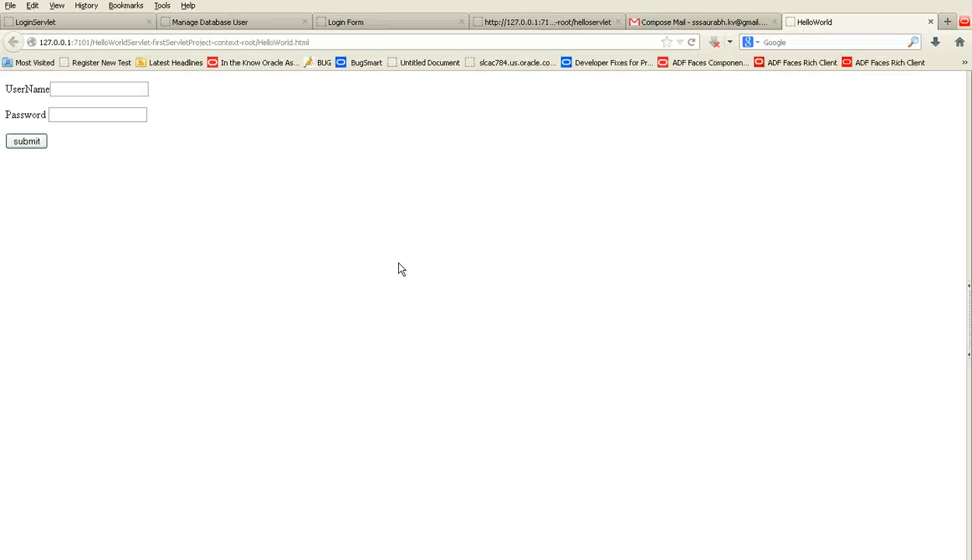
Enter a username and password and submit, getting the Invalid UserName or Password page
{"action": "left_click", "coordinate": [92, 88]}
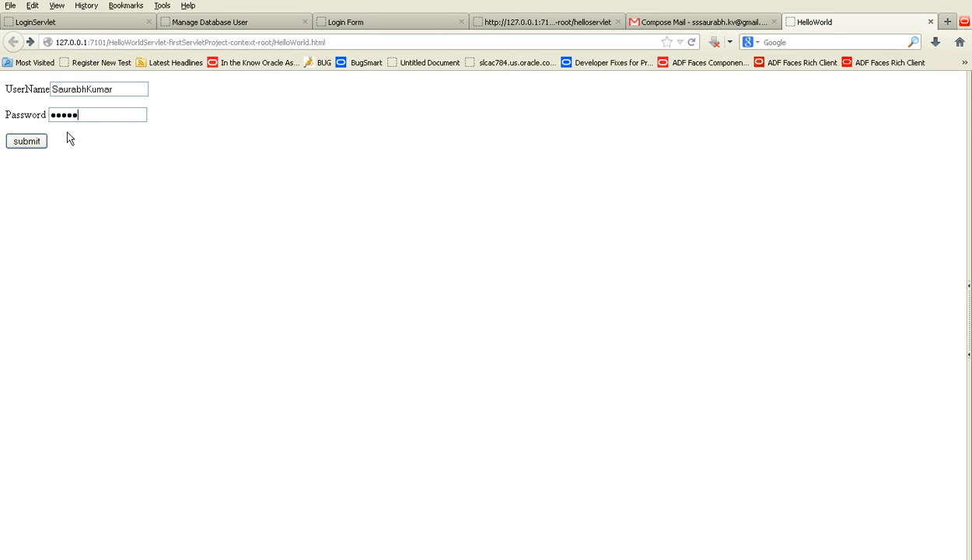
{"action": "left_click", "coordinate": [26, 140]}
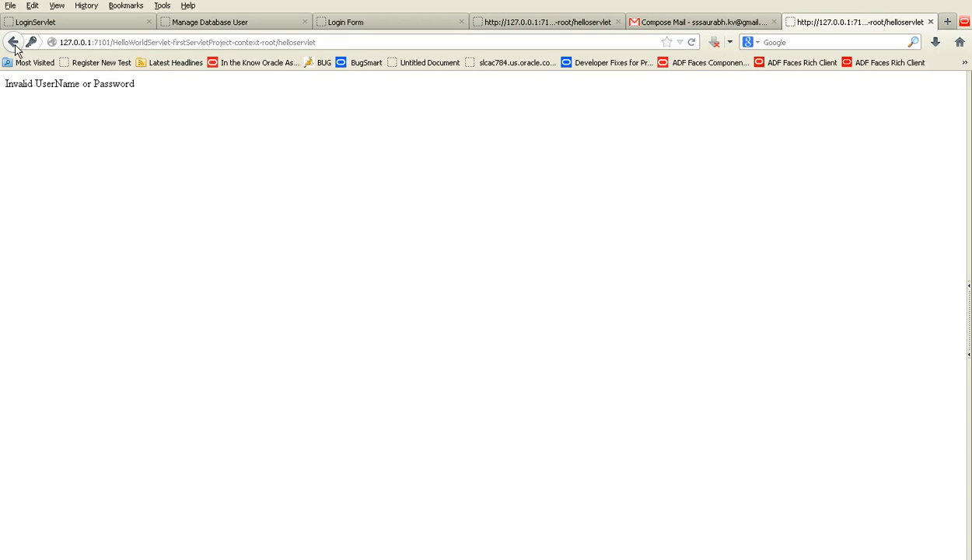